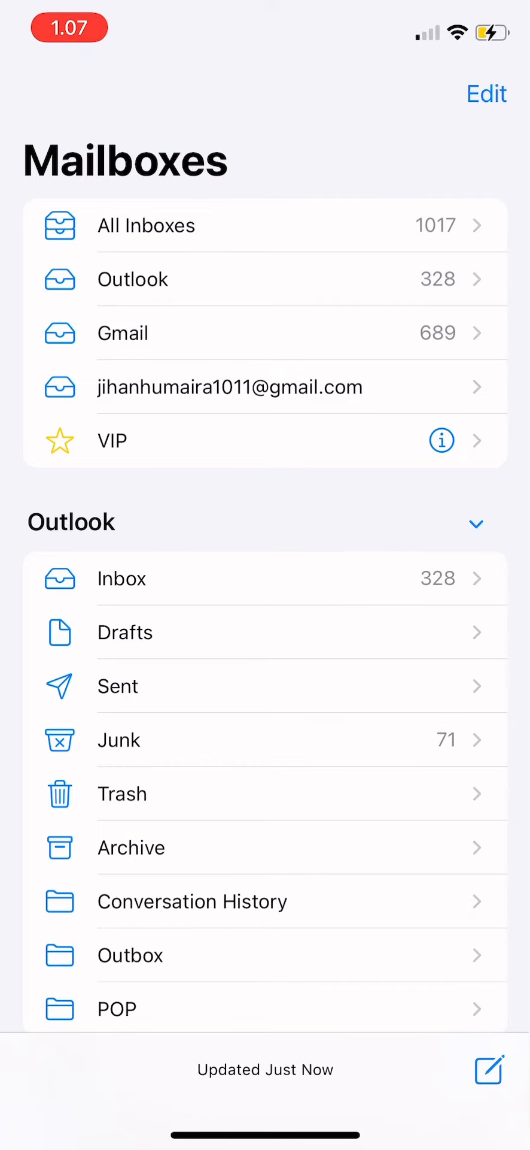
Open the Outlook inbox to reach the Sephora Indonesia email
click(121, 579)
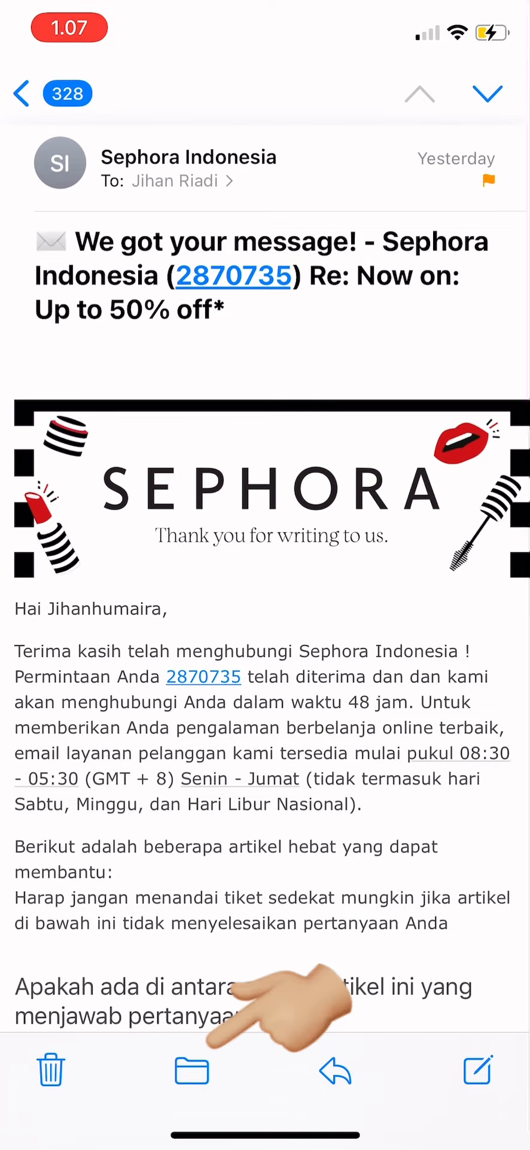
Move the Sephora Indonesia email into the Conversation History folder
click(191, 1071)
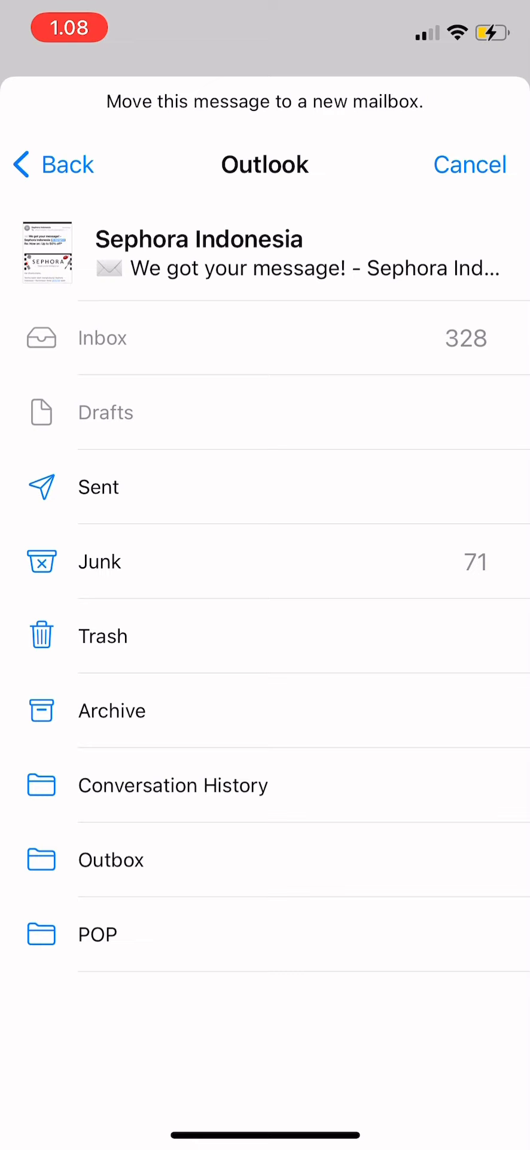
click(470, 164)
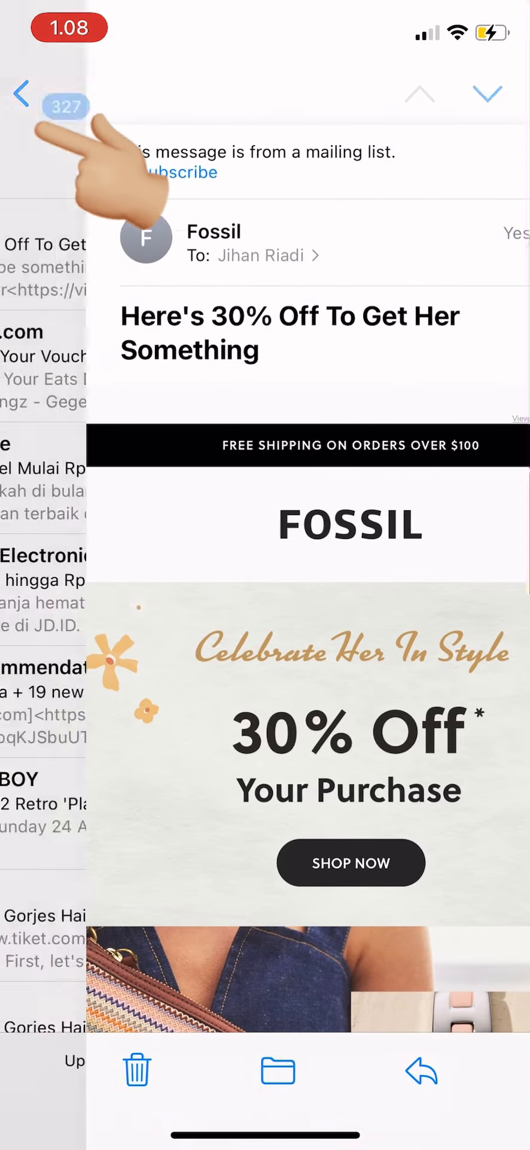
Go back to Mailboxes and open Outlook's Conversation History folder
click(20, 94)
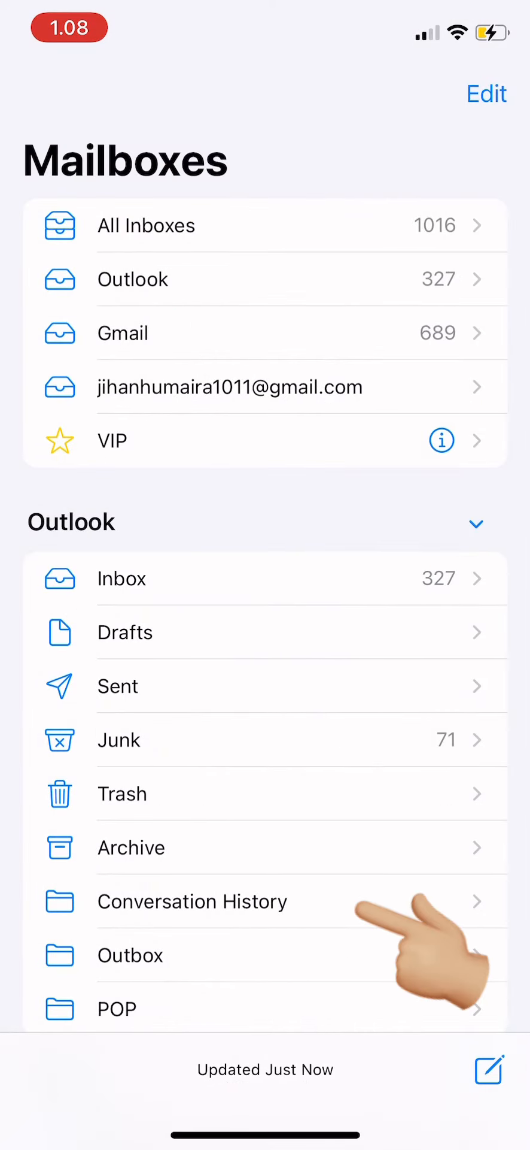
click(192, 901)
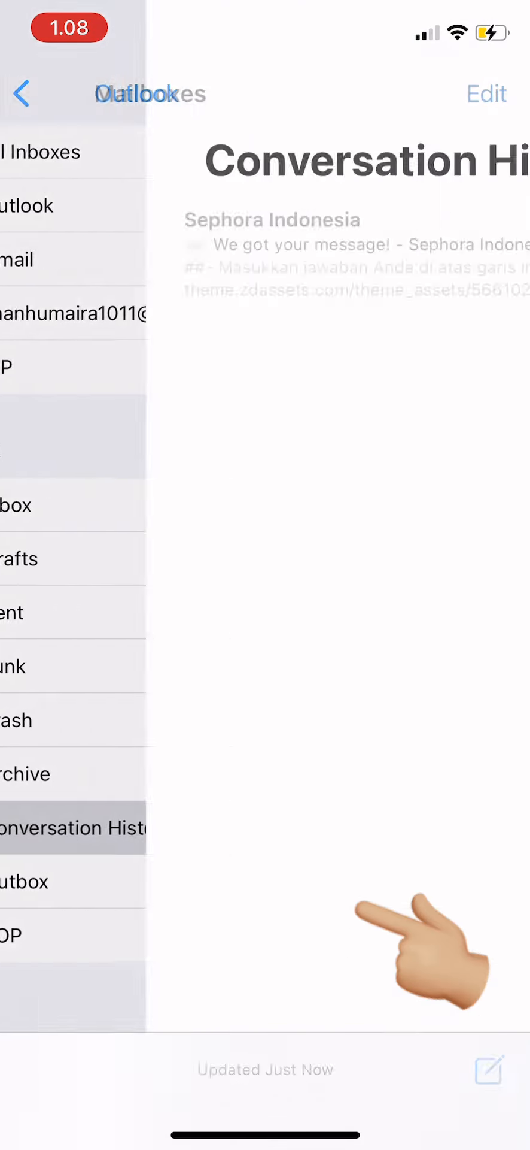
click(73, 827)
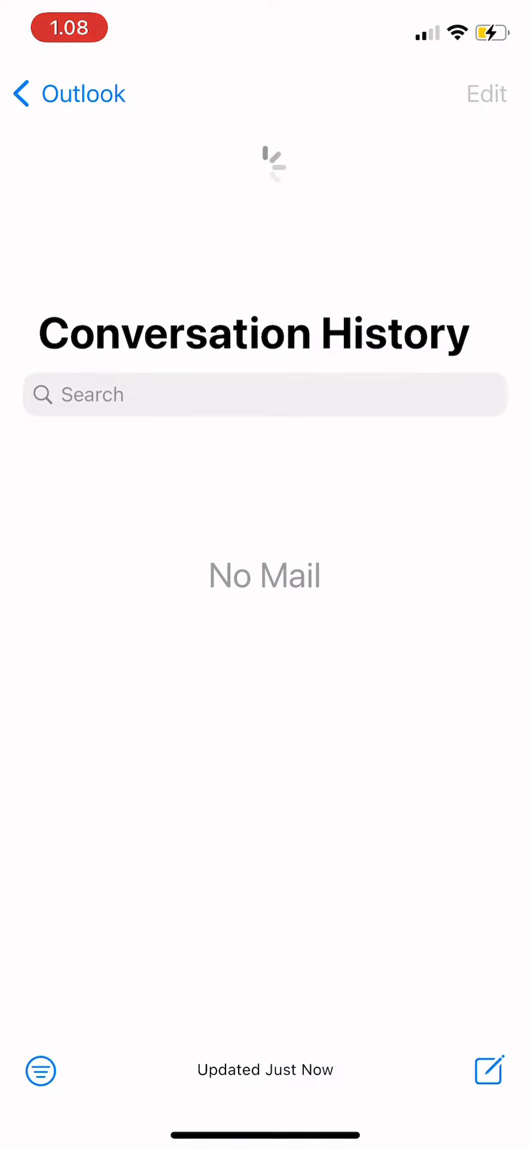